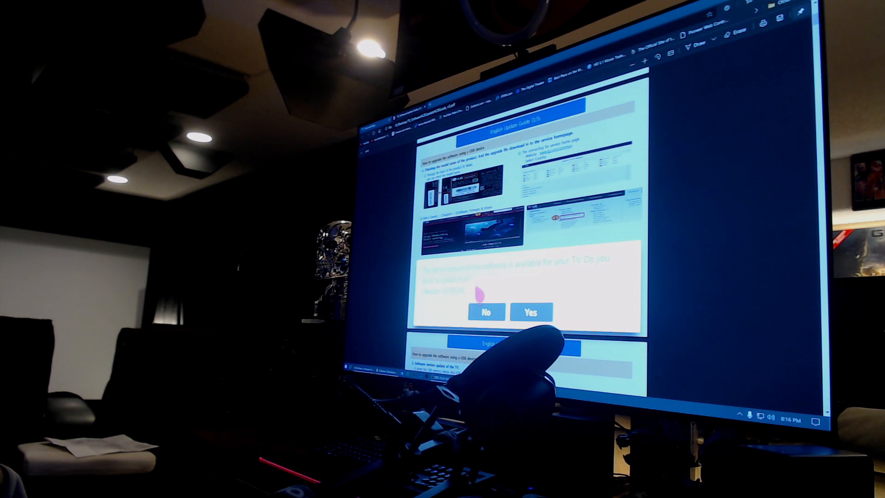
mouse_move(530, 312)
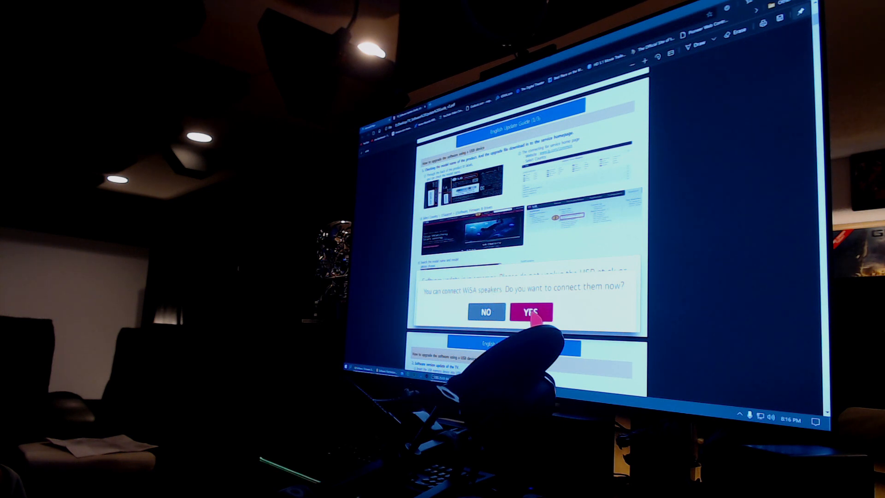
Accept the WiSA speaker prompt with YES and choose Check now on the update notice.
left_click(531, 311)
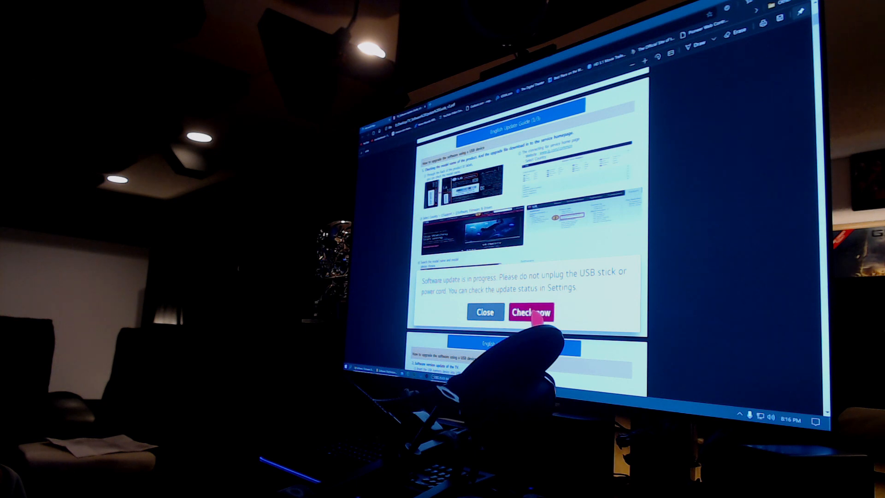
left_click(484, 311)
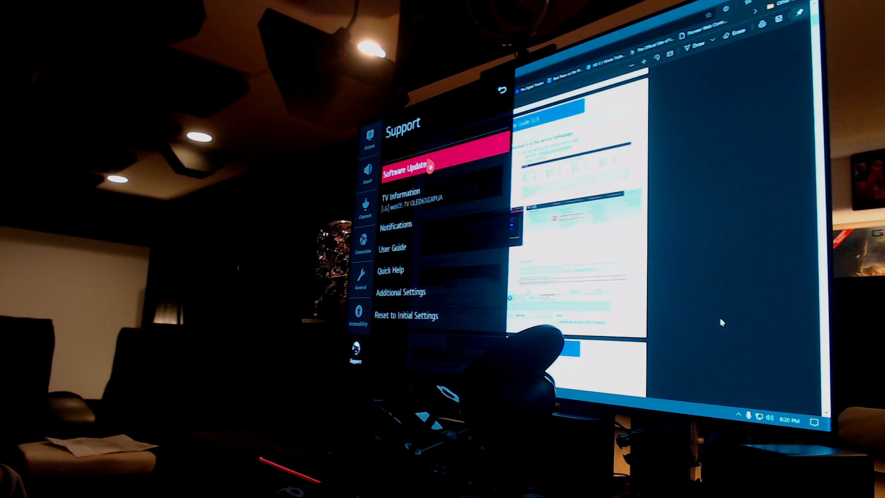
View the Software Update status, then switch to the Picture settings category.
left_click(410, 165)
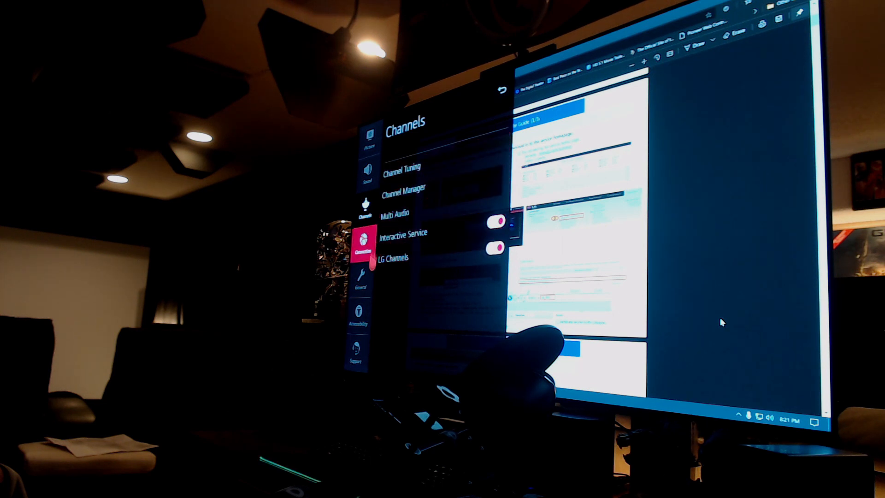
left_click(362, 280)
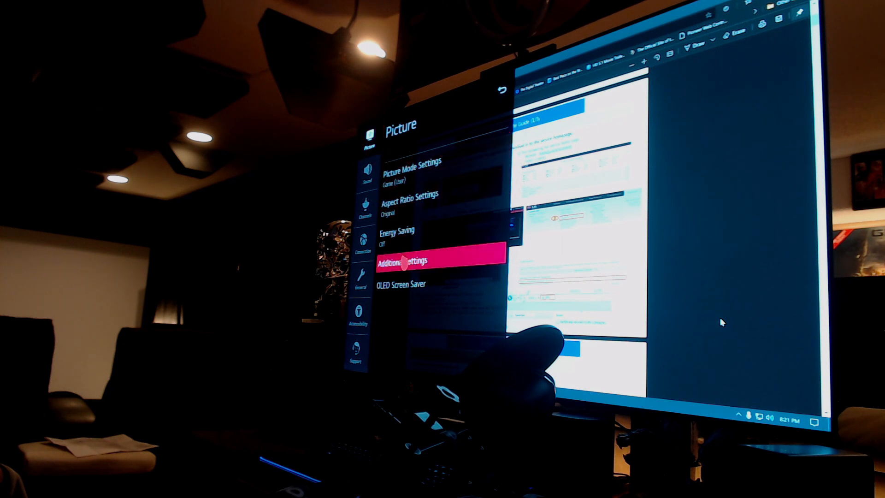
Open Picture's Additional Settings and select AMD FreeSync Premium.
left_click(407, 262)
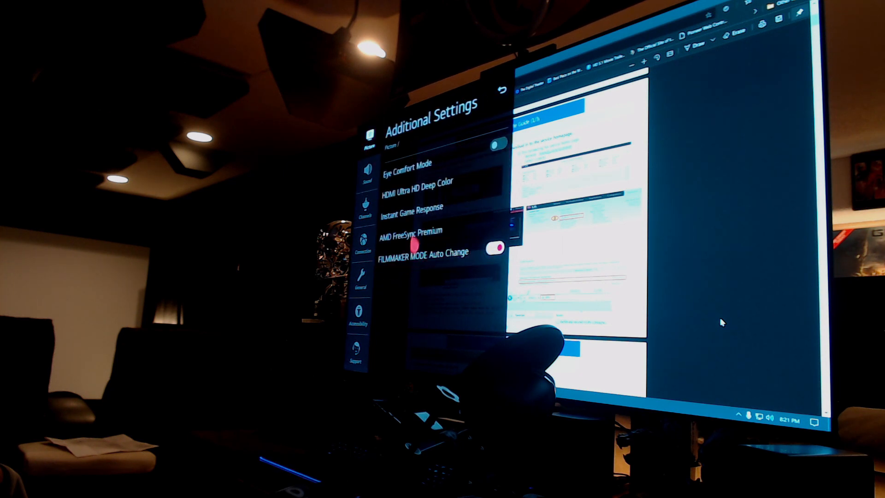
left_click(429, 232)
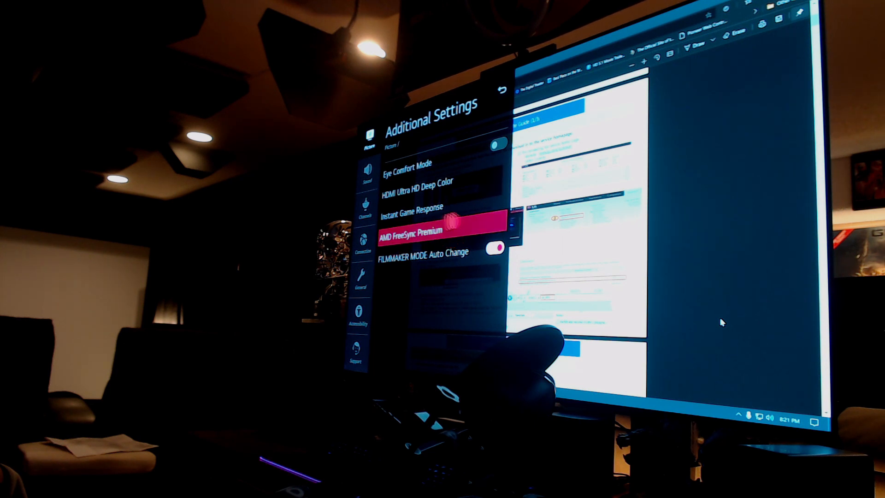
left_click(412, 229)
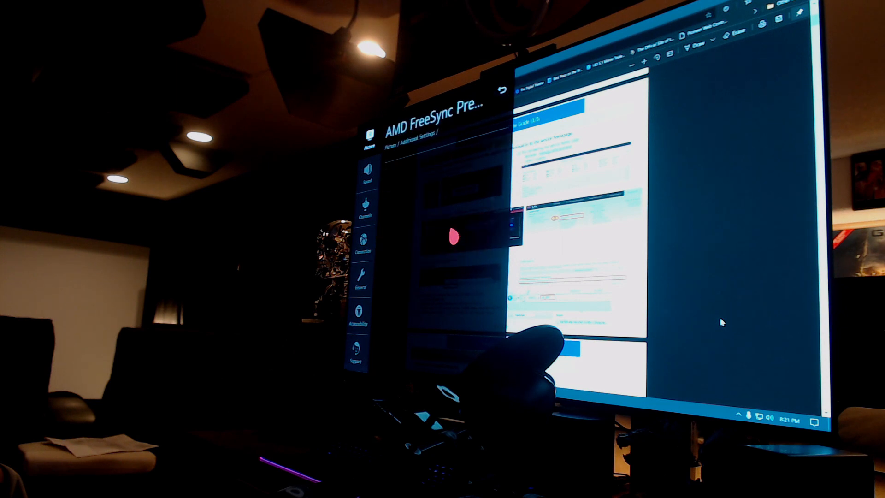